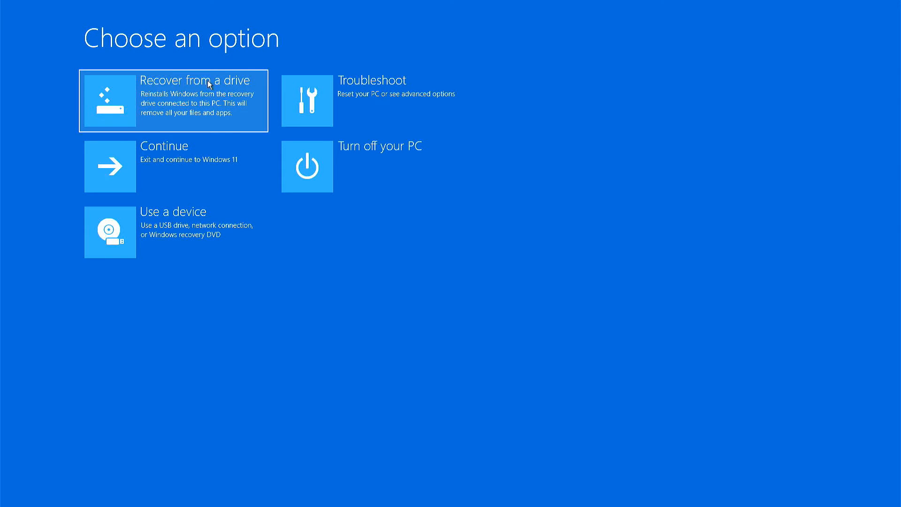
pyautogui.moveTo(207, 92)
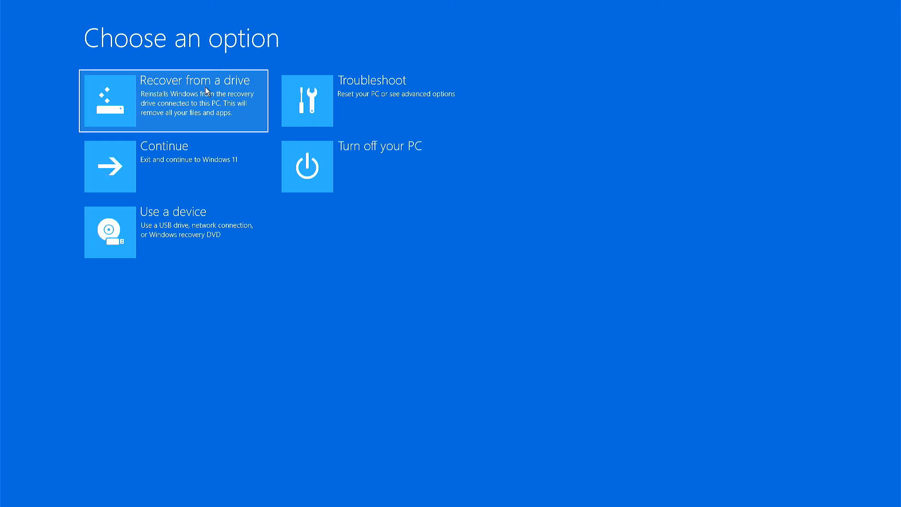
# Choose 'Recover from a drive' on the Choose an option screen
pyautogui.click(173, 101)
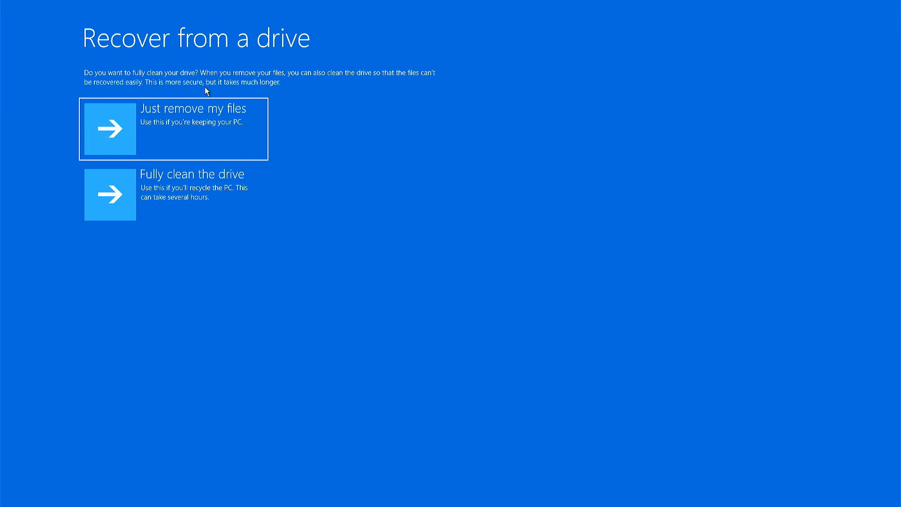
pyautogui.moveTo(193, 124)
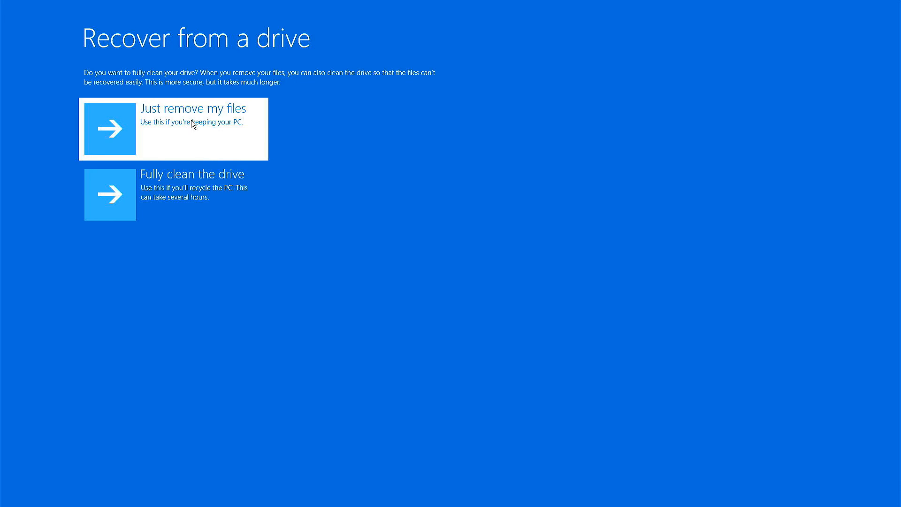
pyautogui.moveTo(197, 126)
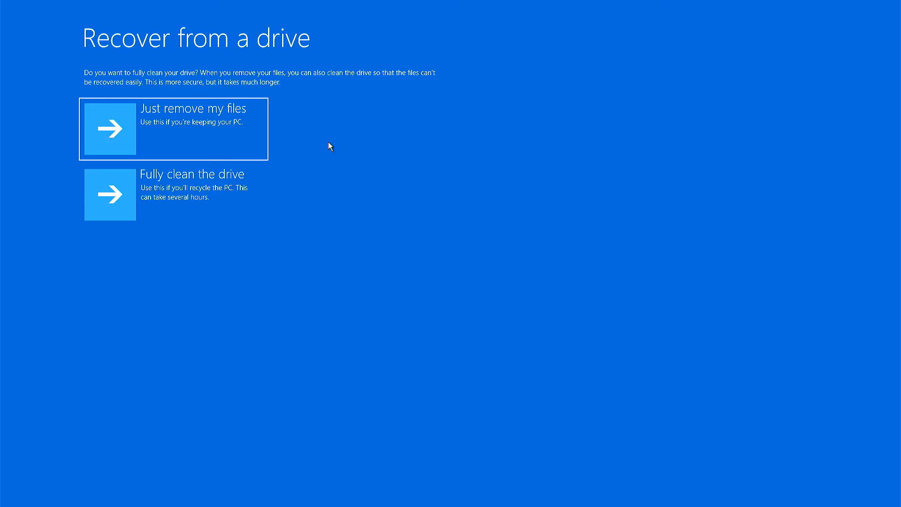
pyautogui.moveTo(178, 195)
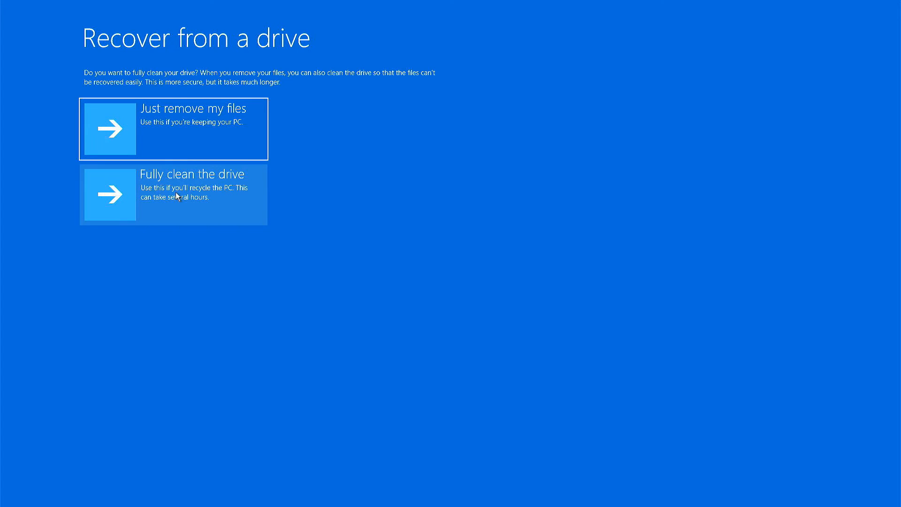
pyautogui.moveTo(194, 193)
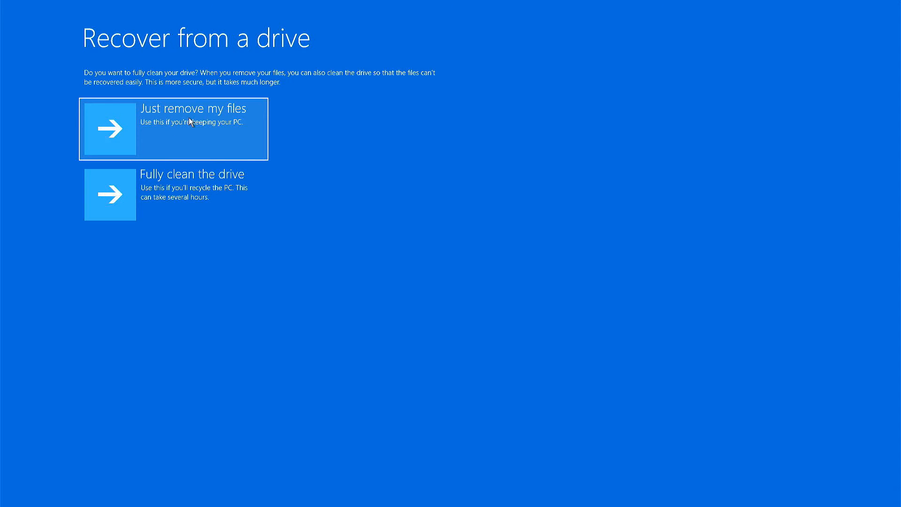
# Choose 'Just remove my files' rather than fully cleaning the drive
pyautogui.click(173, 128)
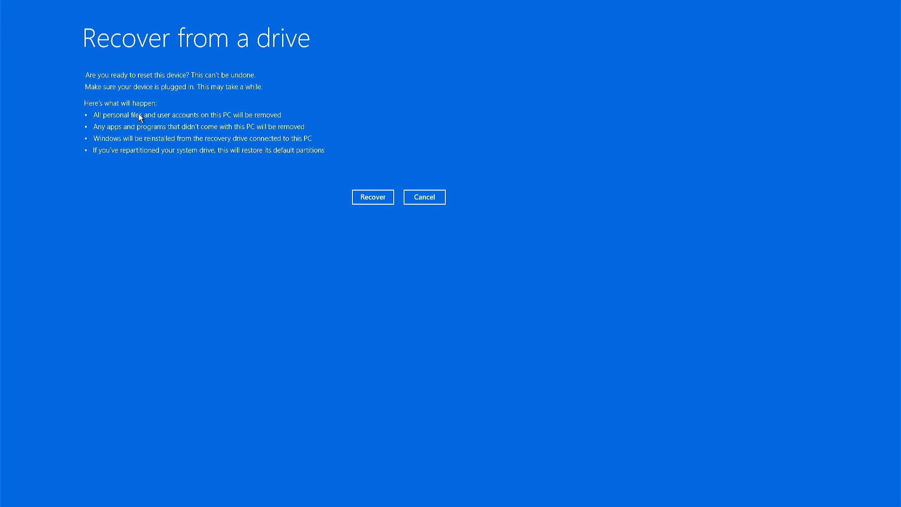
pyautogui.moveTo(237, 123)
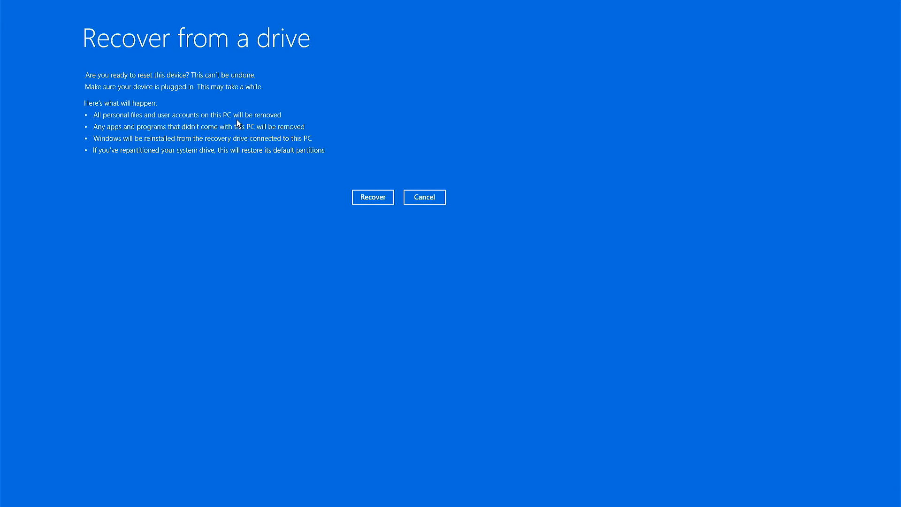
pyautogui.moveTo(173, 133)
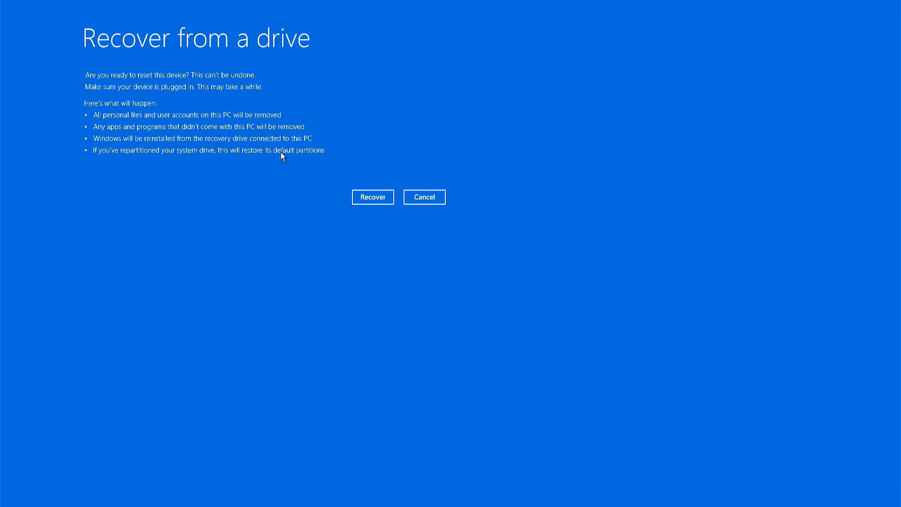
pyautogui.moveTo(291, 160)
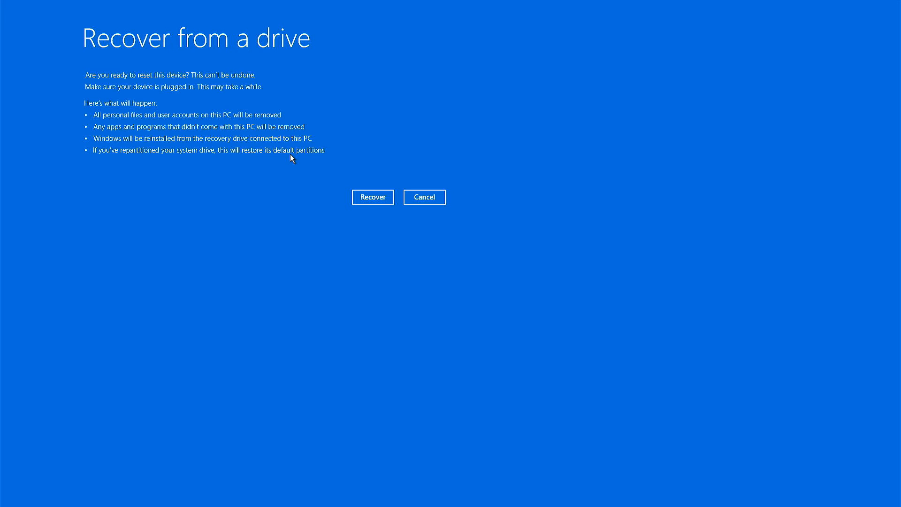
pyautogui.moveTo(319, 178)
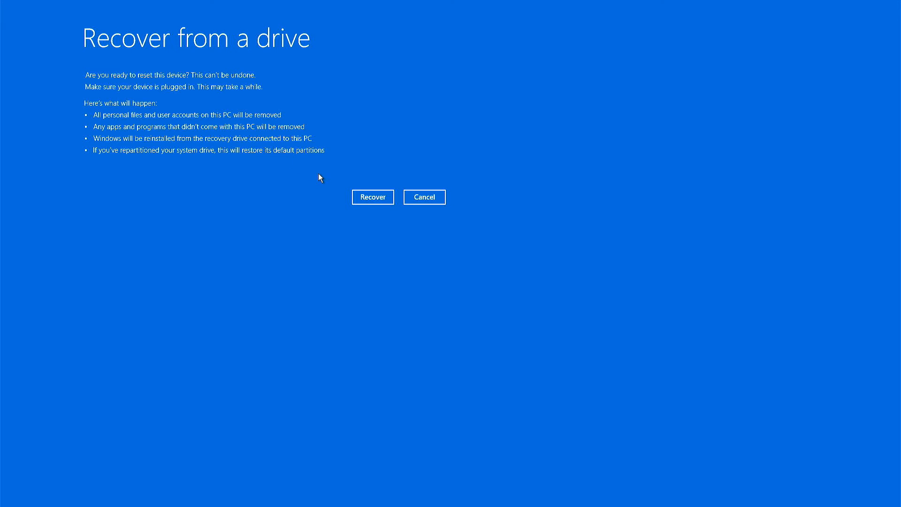
# Confirm Recover so Windows reinstalls from the recovery drive
pyautogui.click(372, 196)
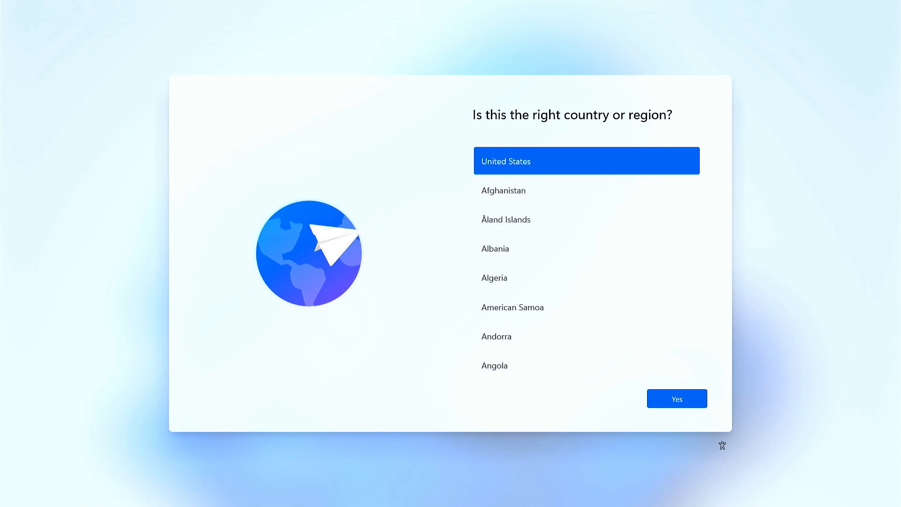
# Keep United States and US keyboard, skip a second layout, and confirm the device name
pyautogui.click(677, 397)
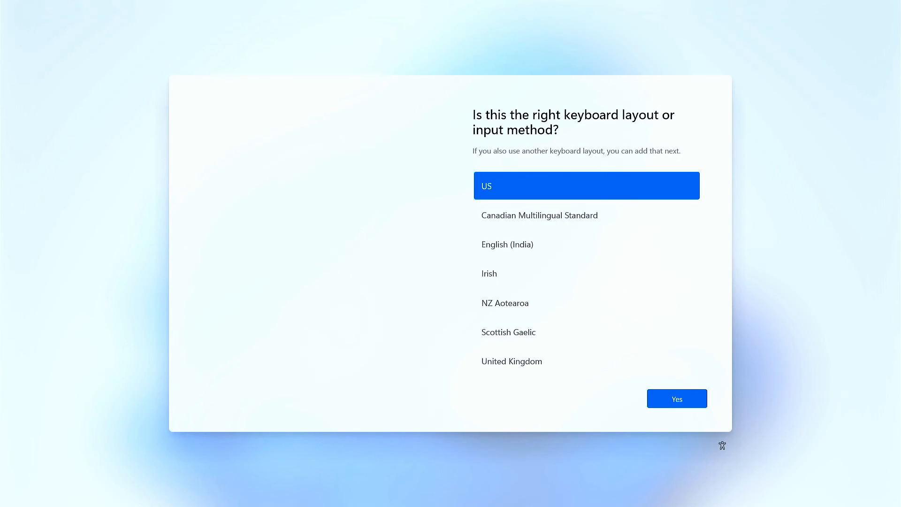
pyautogui.click(677, 398)
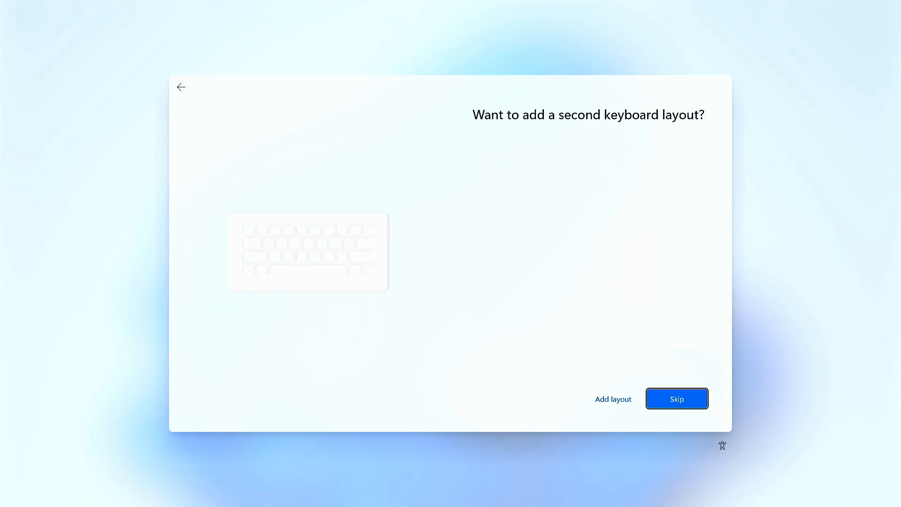
pyautogui.click(676, 398)
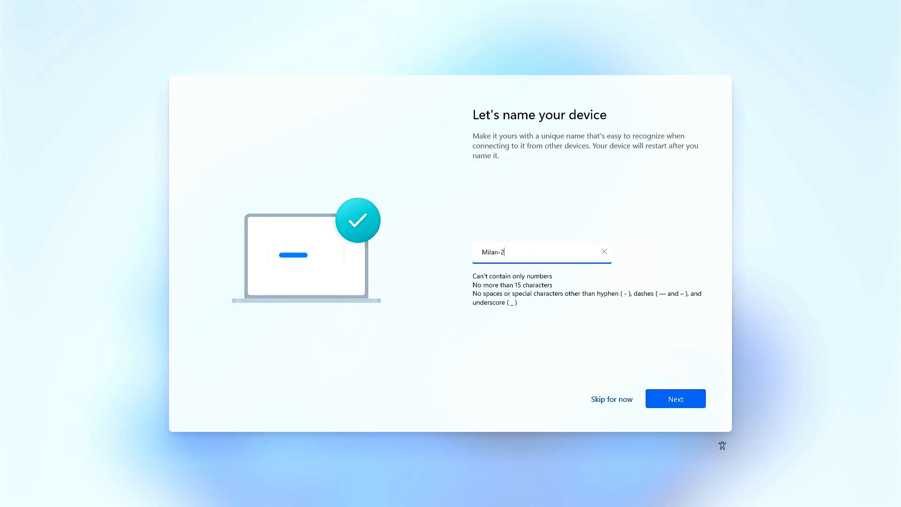
pyautogui.click(675, 398)
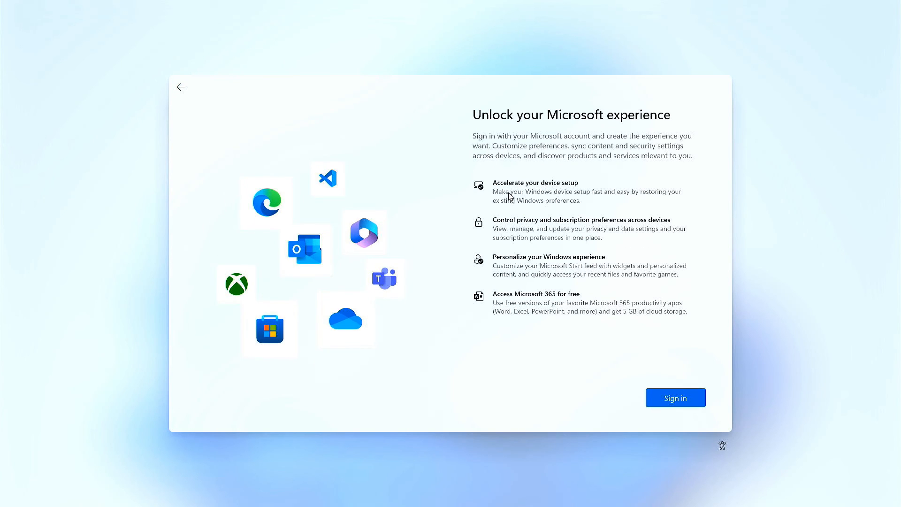
# Sign in with the Microsoft account email and password, then accept the default privacy settings
pyautogui.click(675, 398)
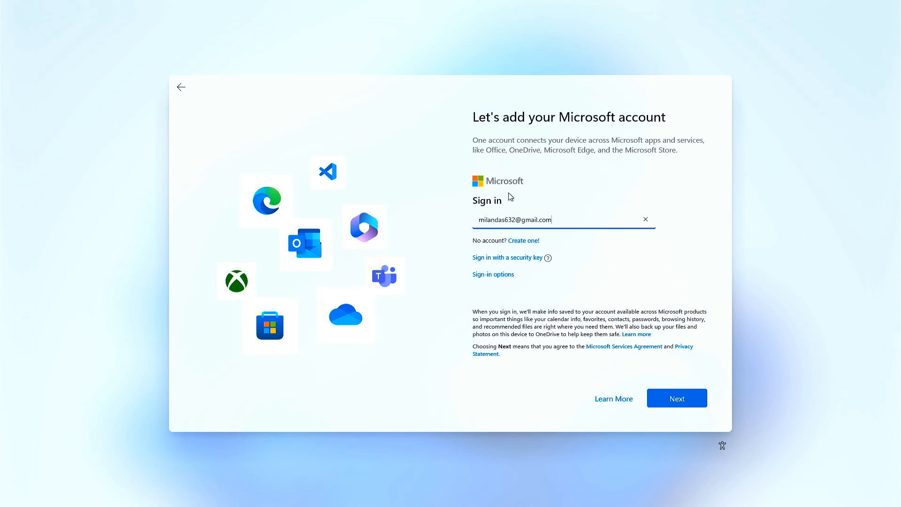
pyautogui.click(677, 398)
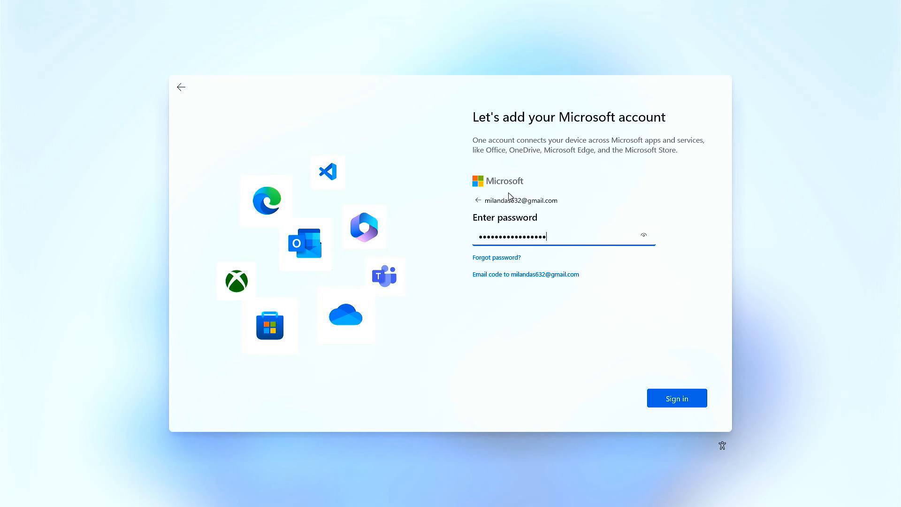
pyautogui.click(677, 398)
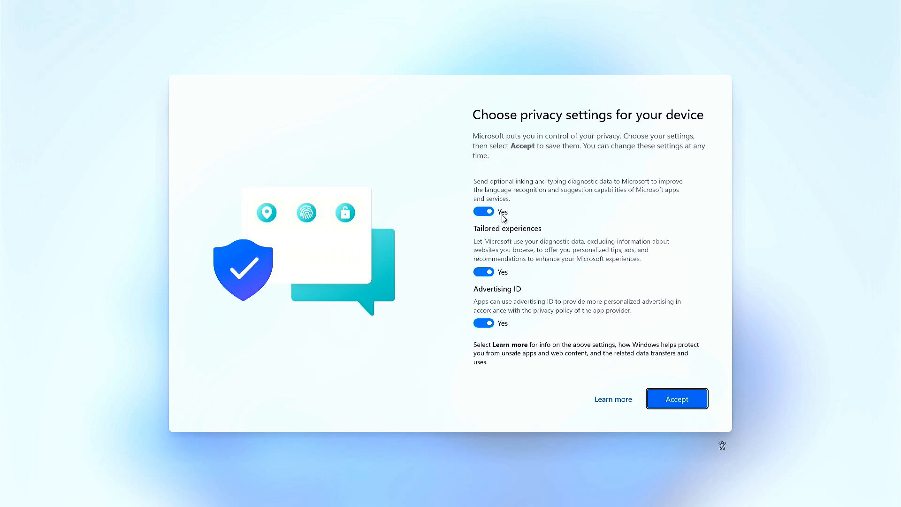
pyautogui.click(677, 398)
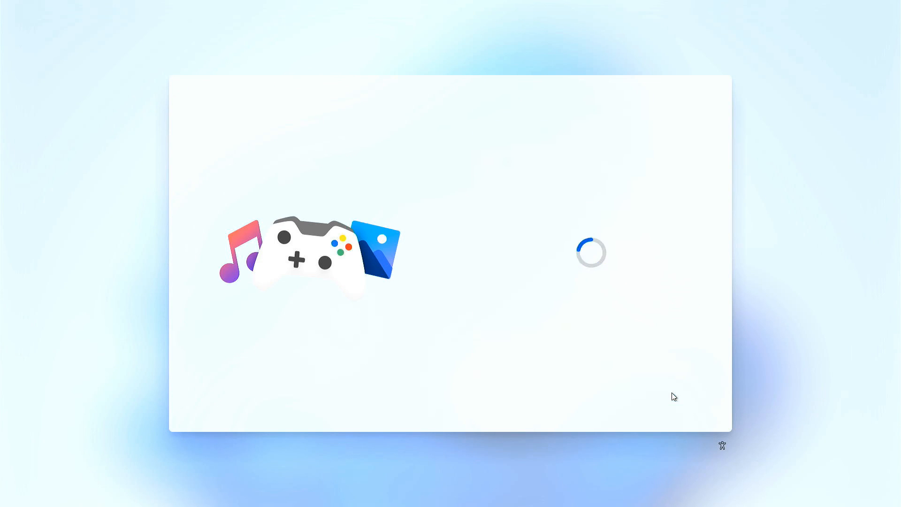